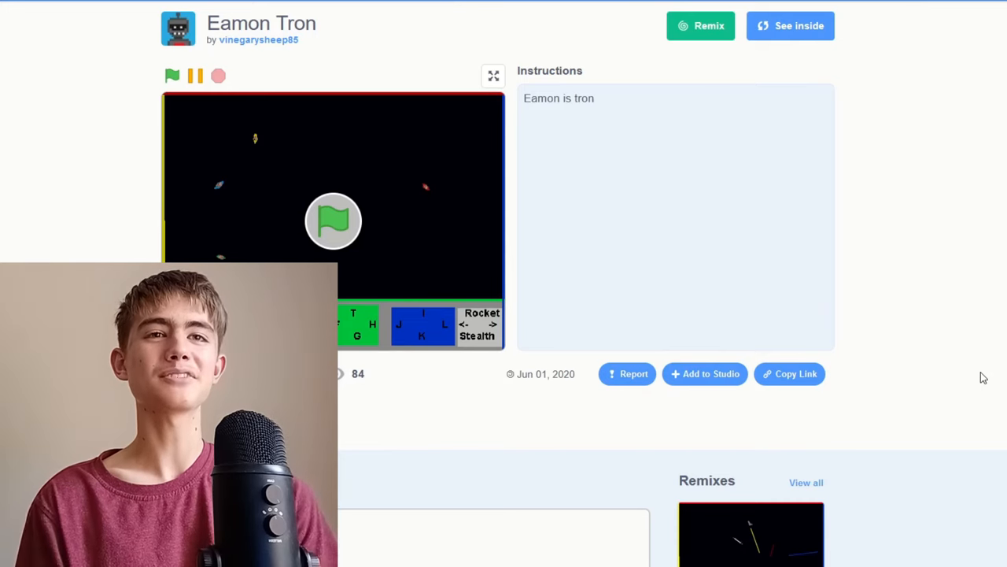
Step: Run Eamon Tron full screen and play a round with the keyboard until the scores show
click(494, 75)
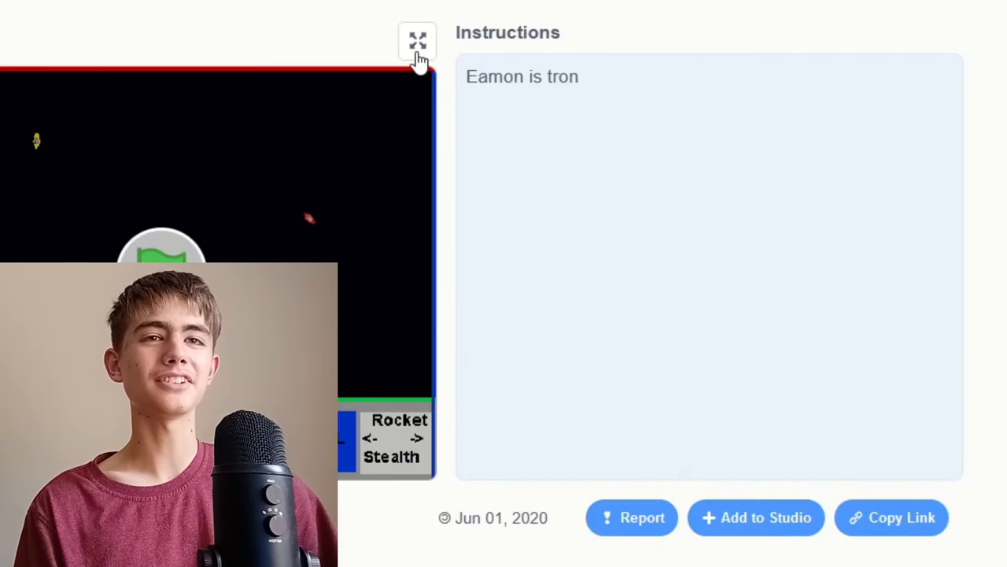
click(417, 41)
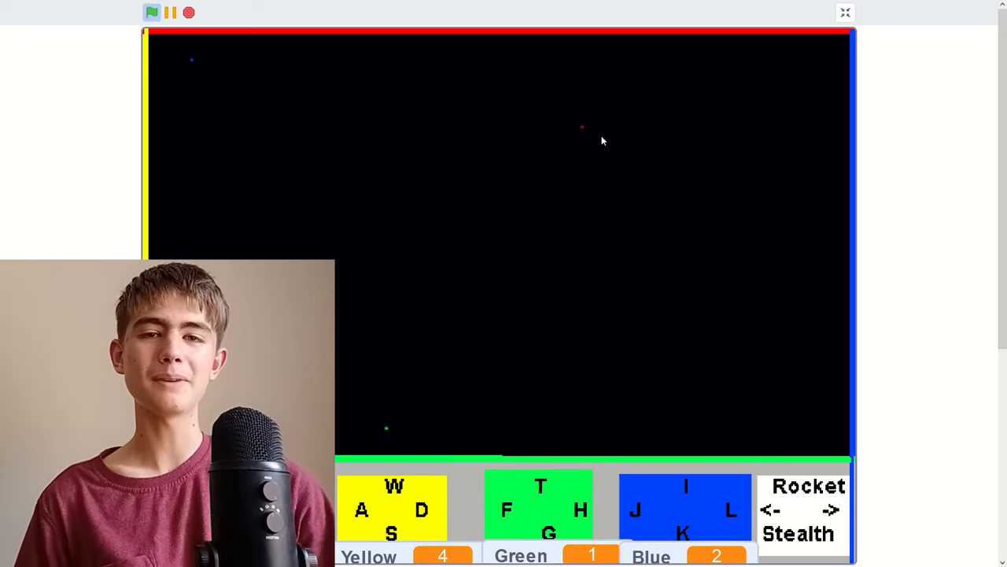
scroll(down, 3)
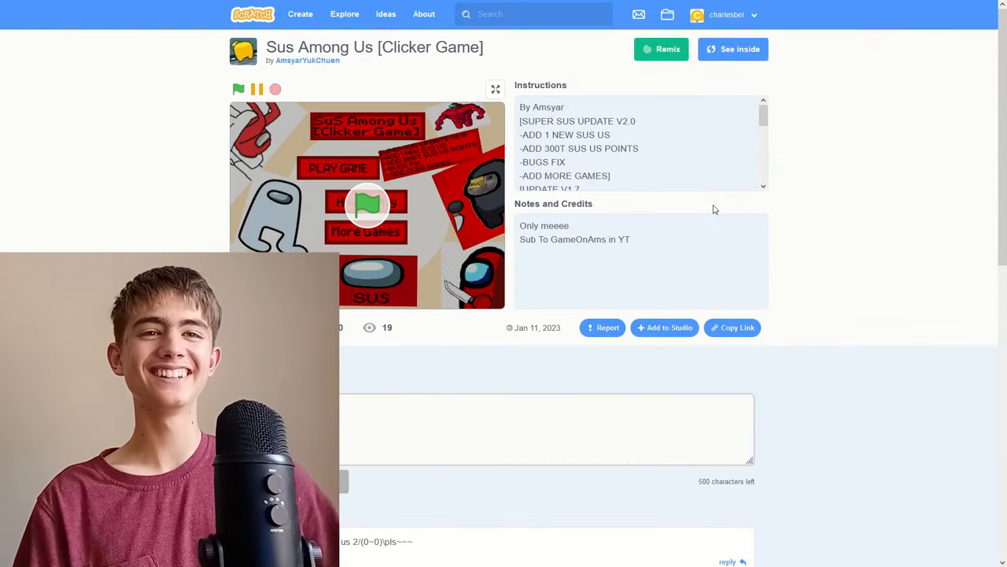
Step: Play Sus Among Us full screen, clicking the red crewmate and buying the 50-point knife upgrade
click(494, 88)
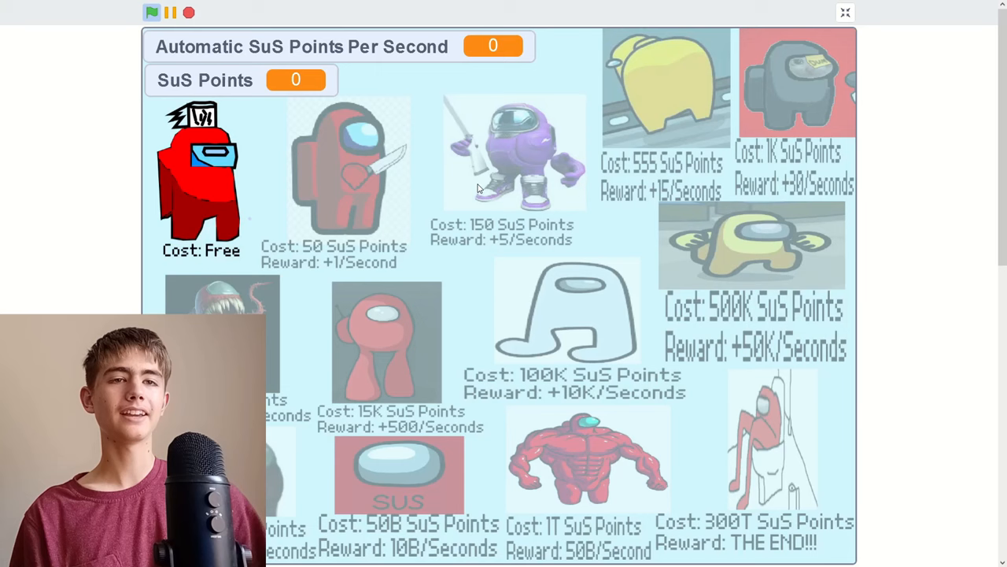
click(197, 181)
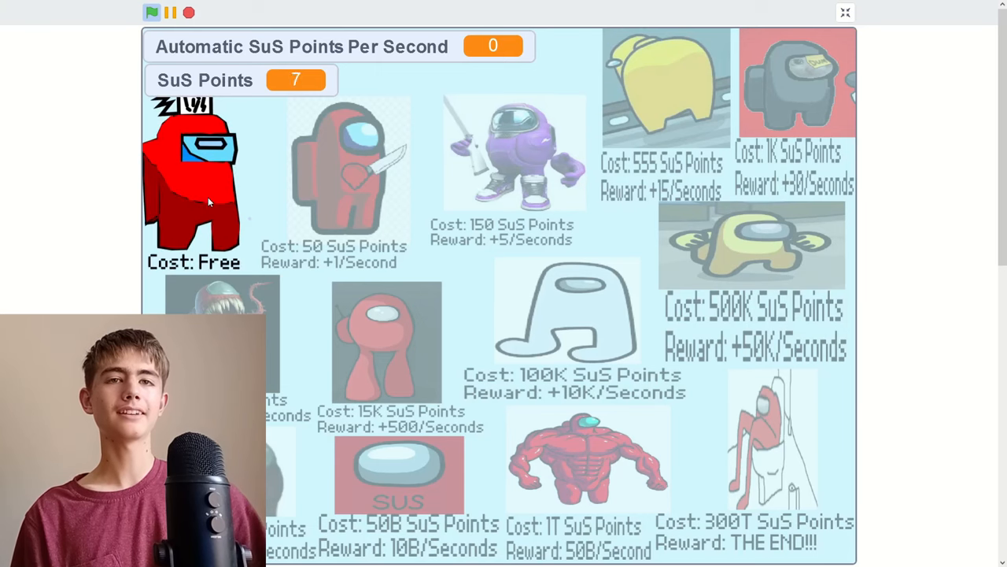
click(202, 181)
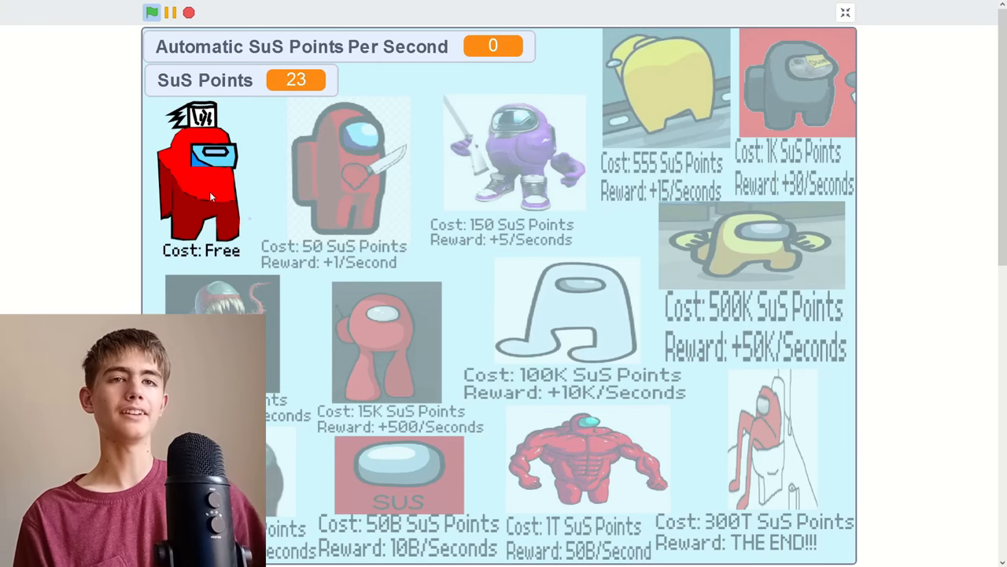
click(201, 181)
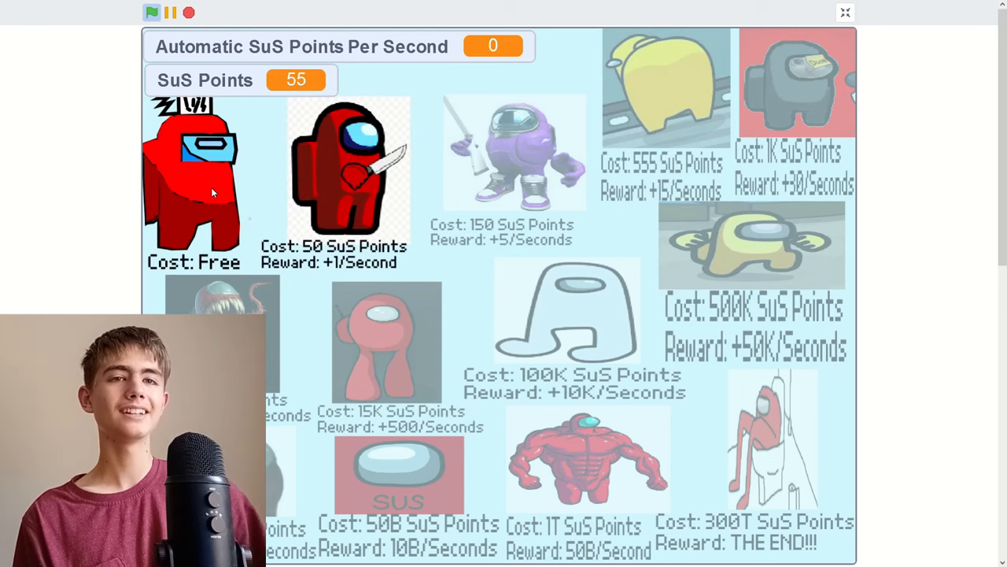
click(346, 170)
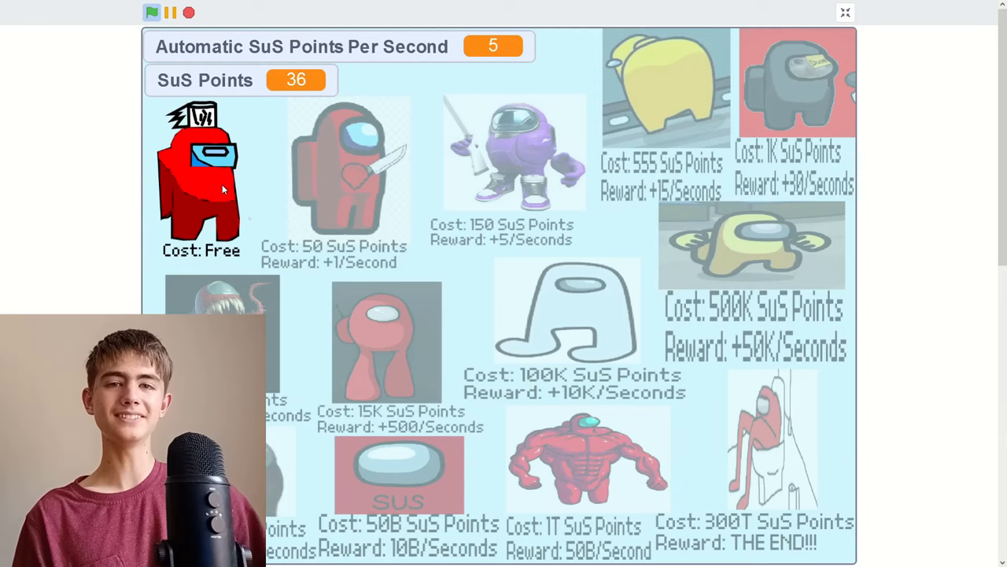
click(201, 176)
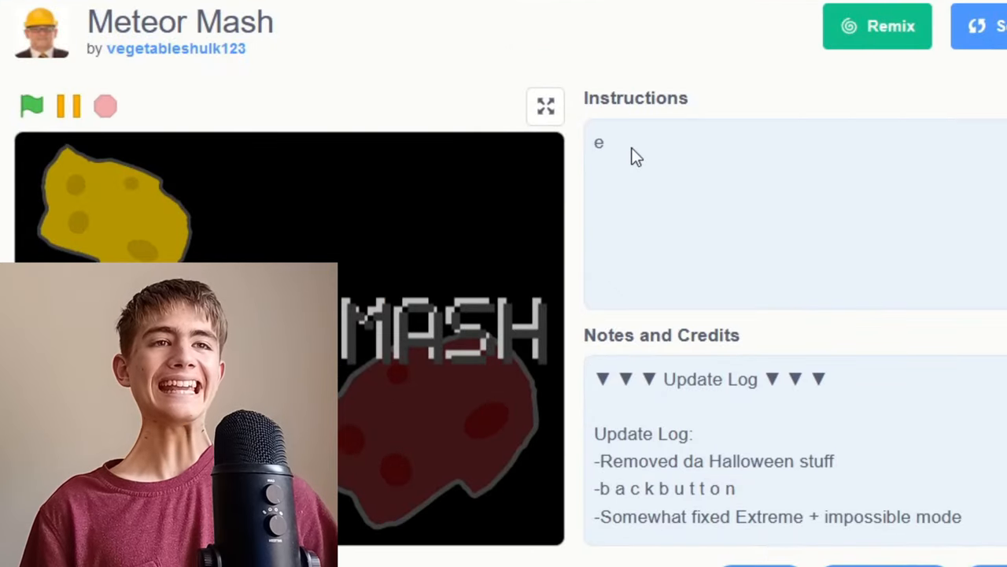
Step: Play Meteor Mash full screen and smash the meteor to score
click(545, 107)
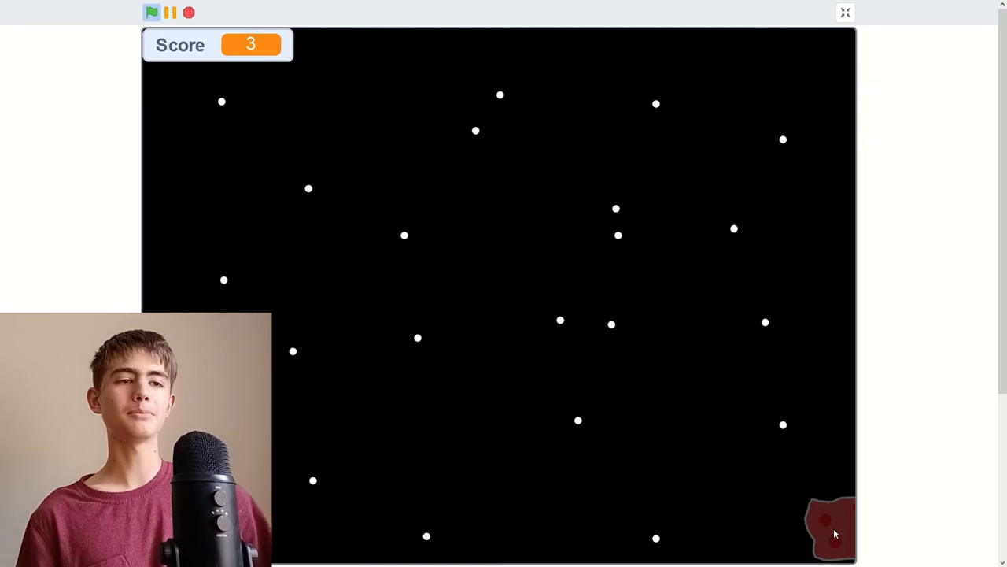
click(831, 528)
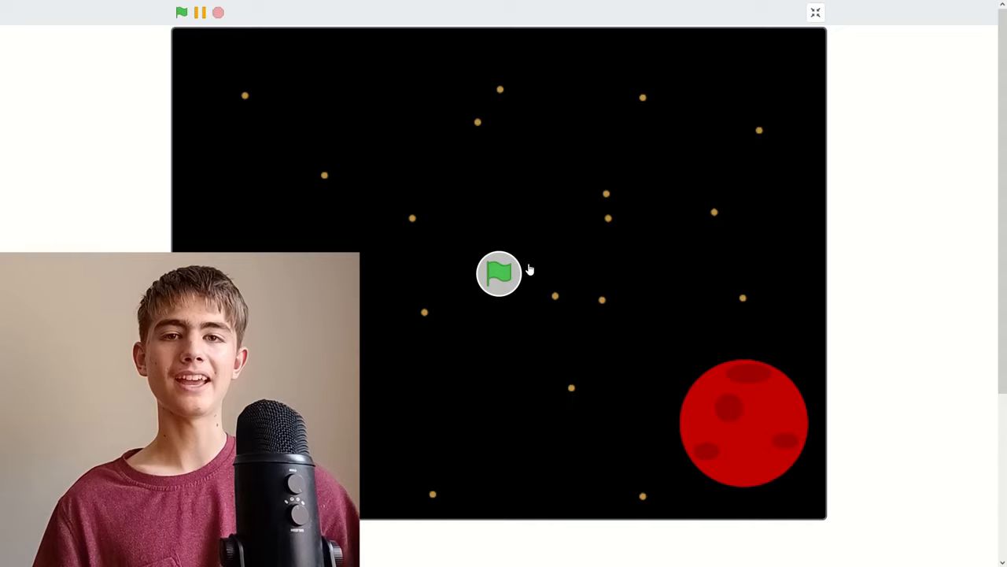
Step: Restart Meteor Mash with the green flag and choose Impossible Mode
click(180, 12)
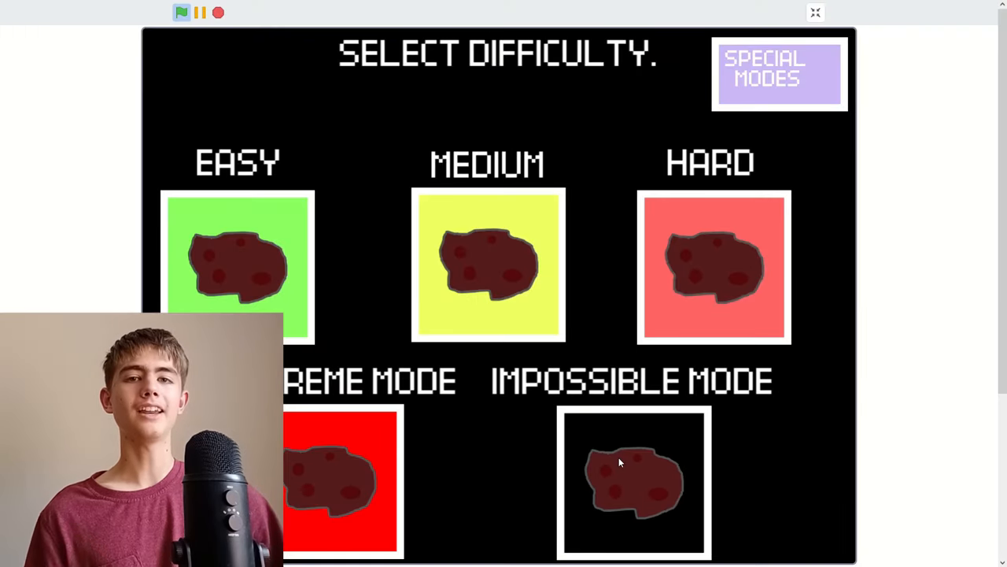
click(183, 13)
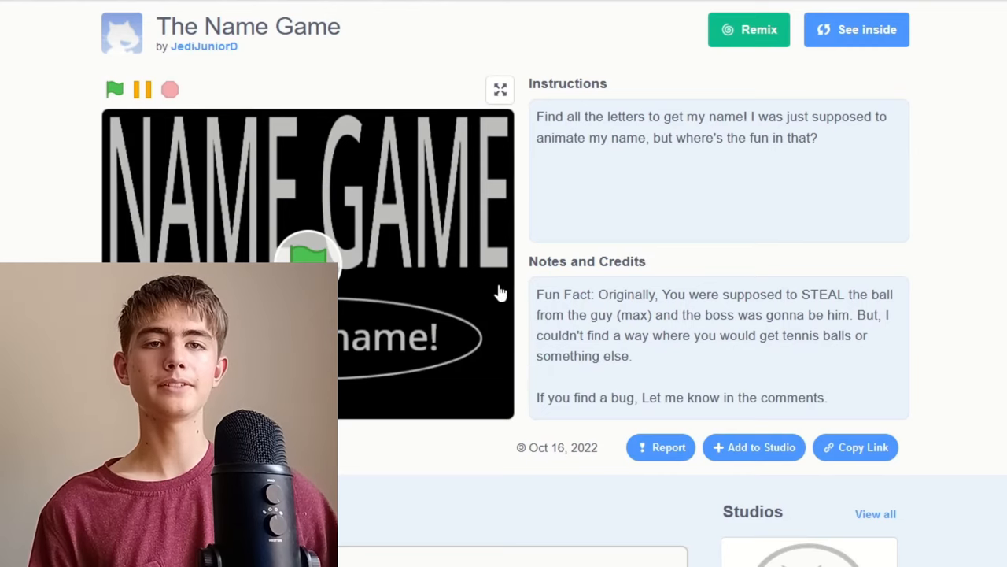
Step: Play The Name Game full screen through the basketball hoop scene into the squirrel scene
click(500, 88)
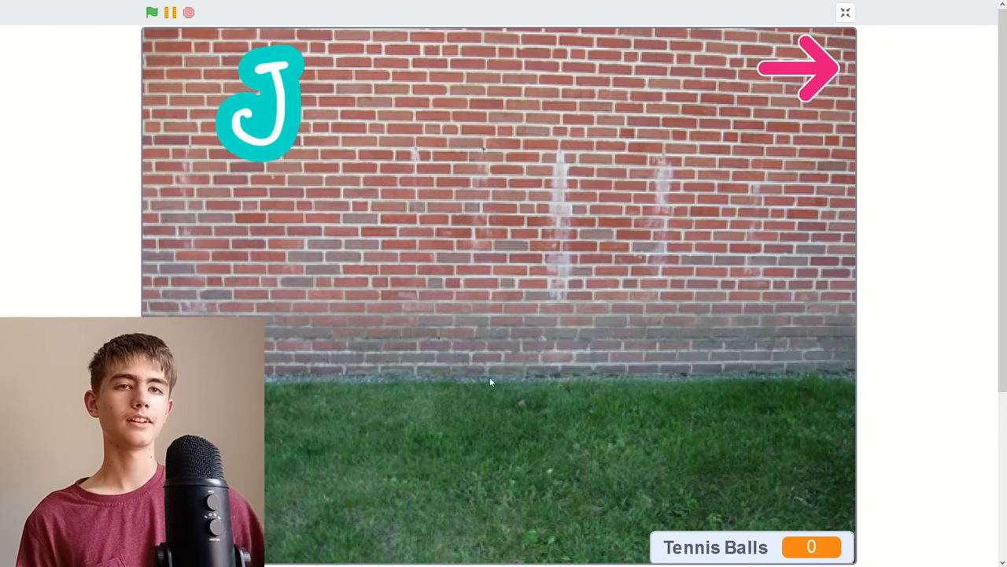
mouse_move(296, 126)
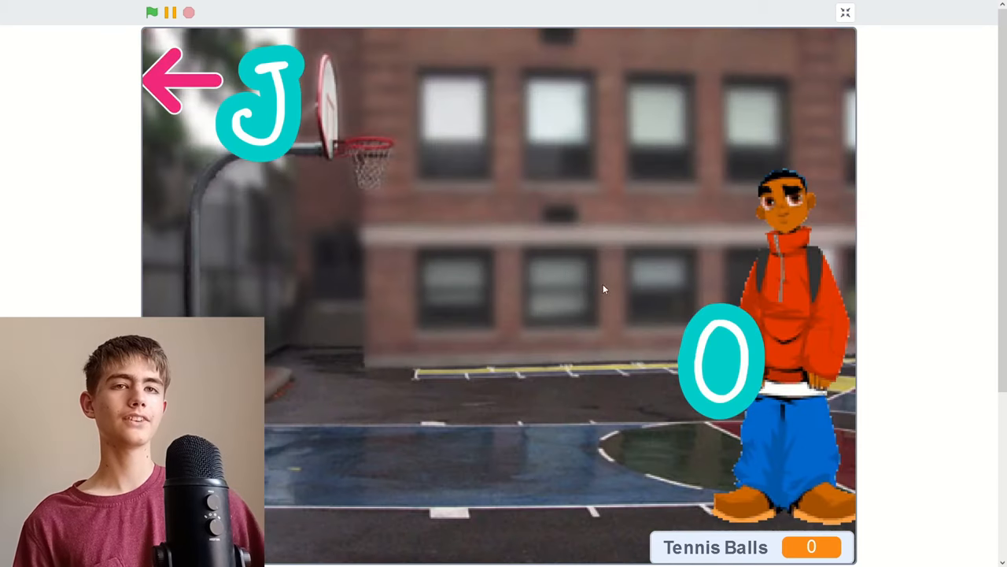
mouse_move(365, 132)
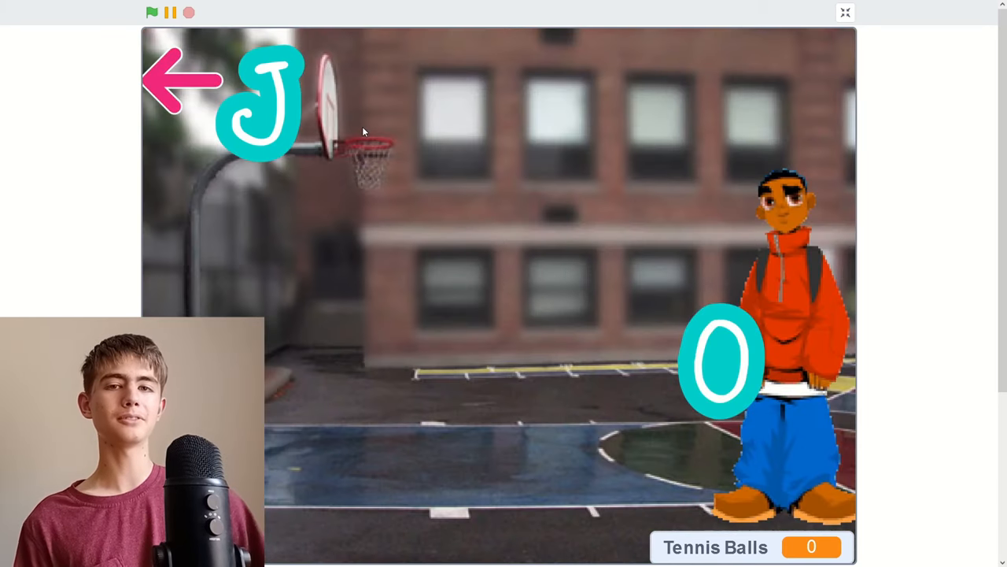
click(151, 13)
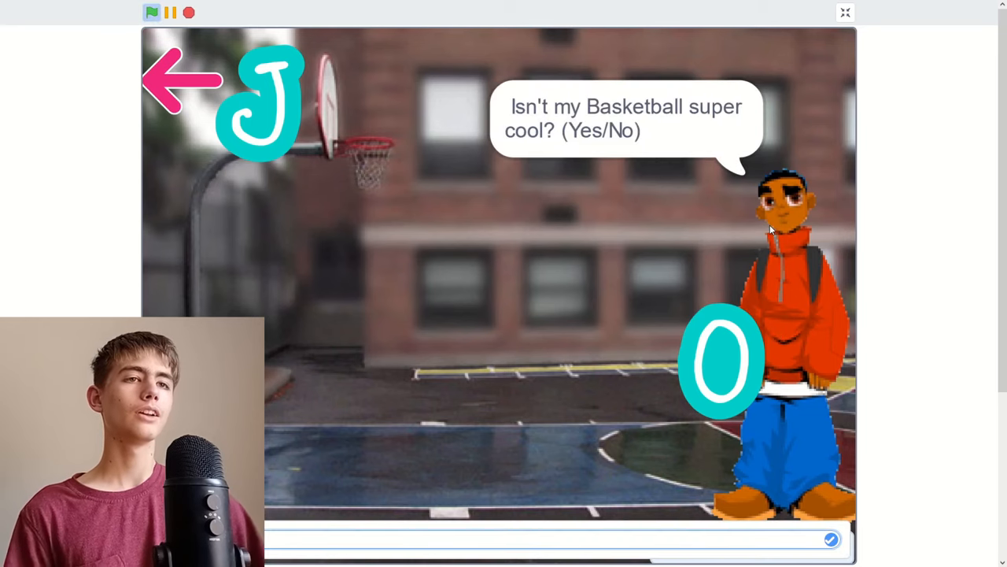
text(Y)
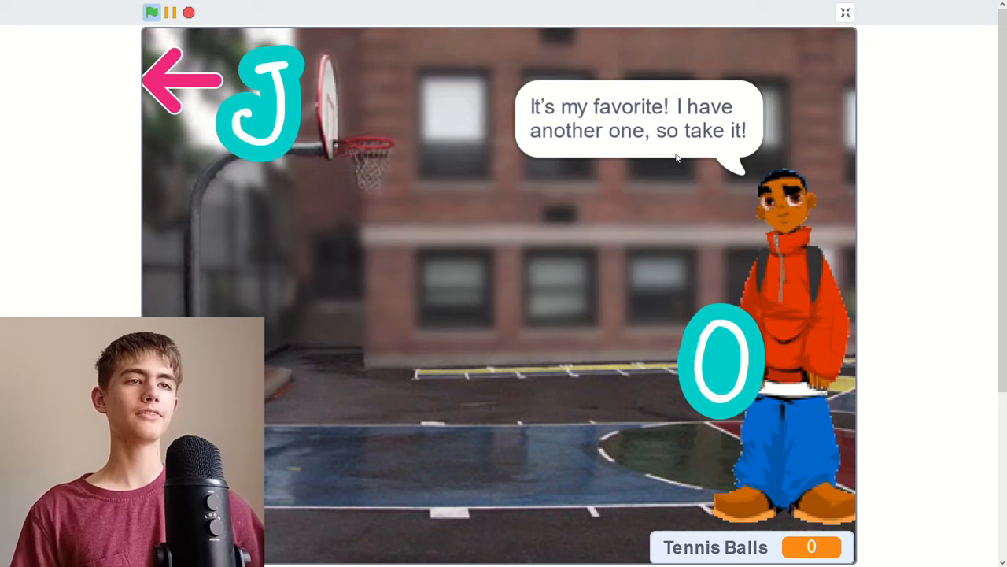
mouse_move(697, 271)
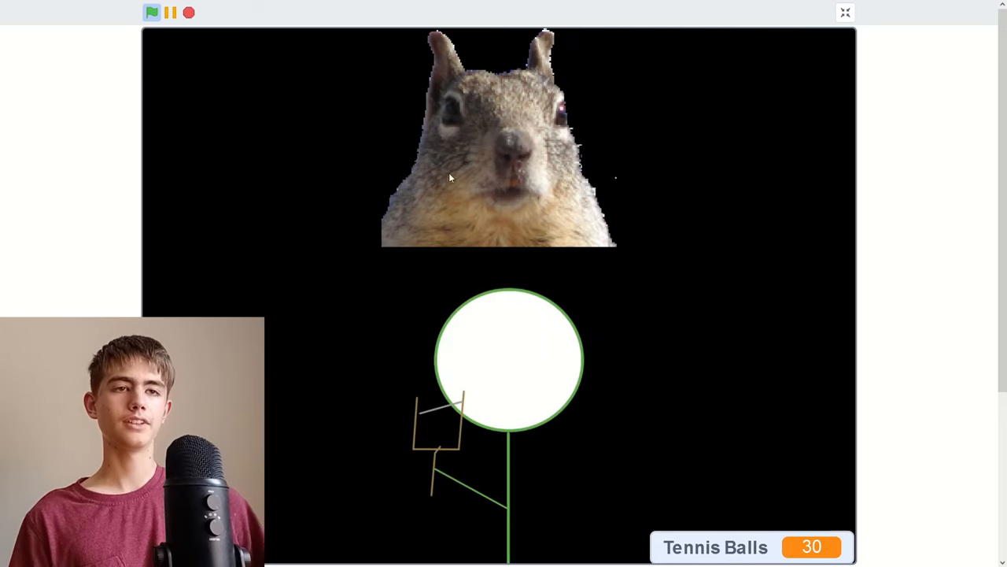
mouse_move(733, 197)
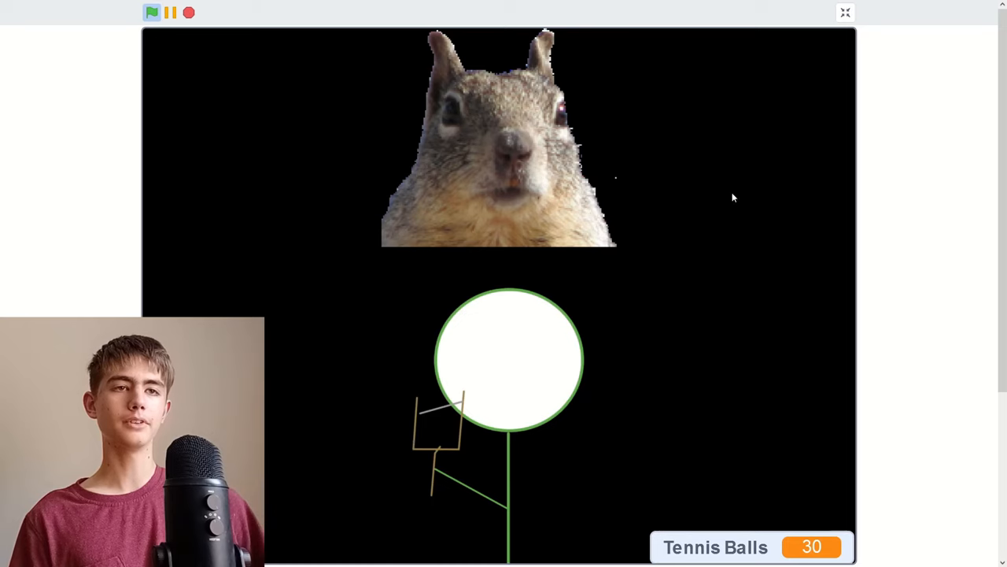
mouse_move(362, 227)
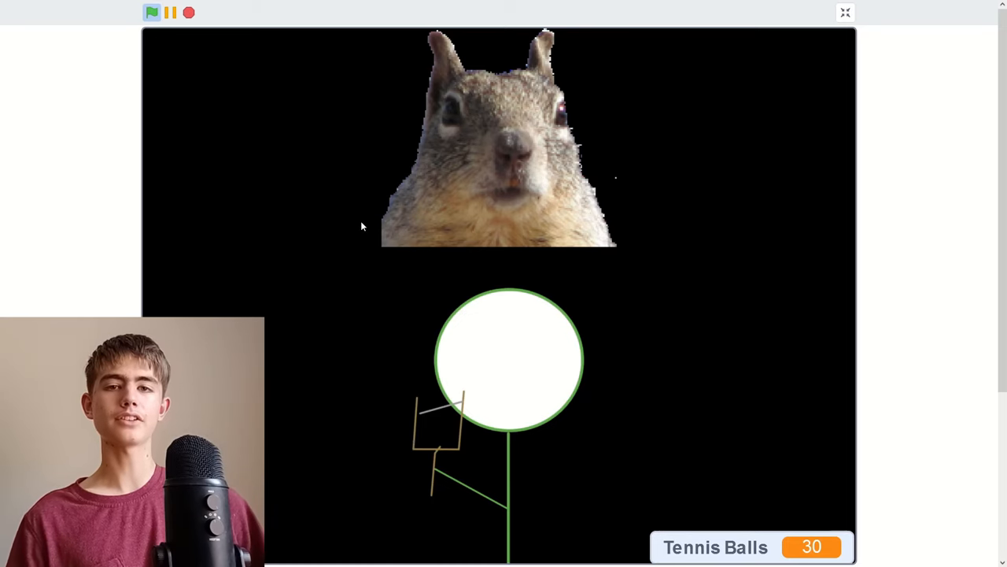
click(845, 13)
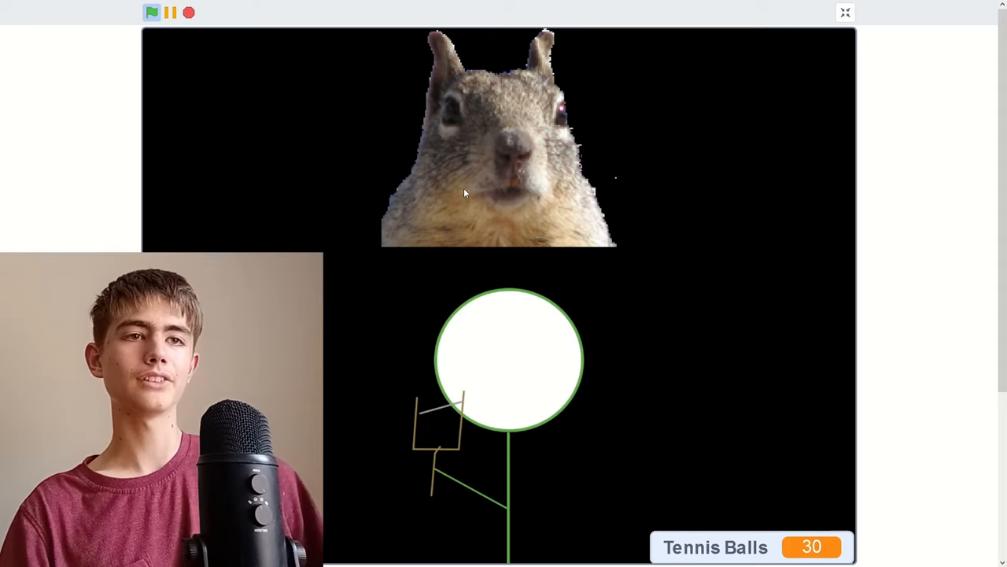
click(845, 13)
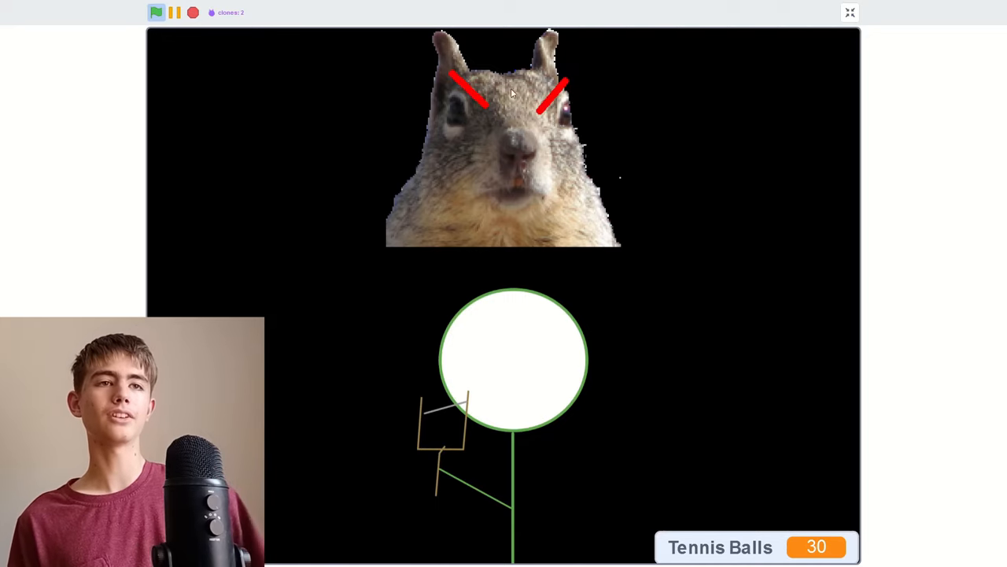
mouse_move(542, 249)
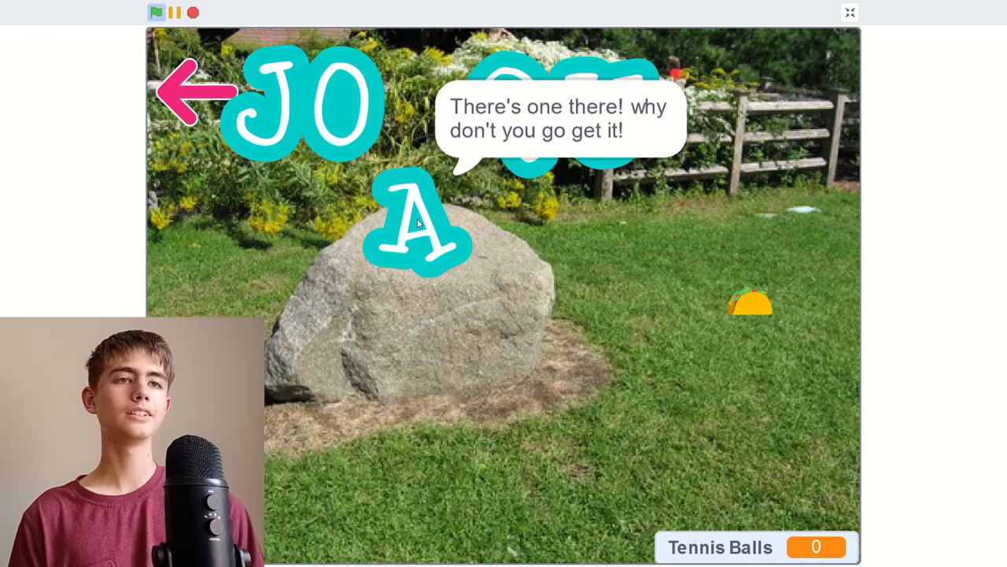
mouse_move(740, 307)
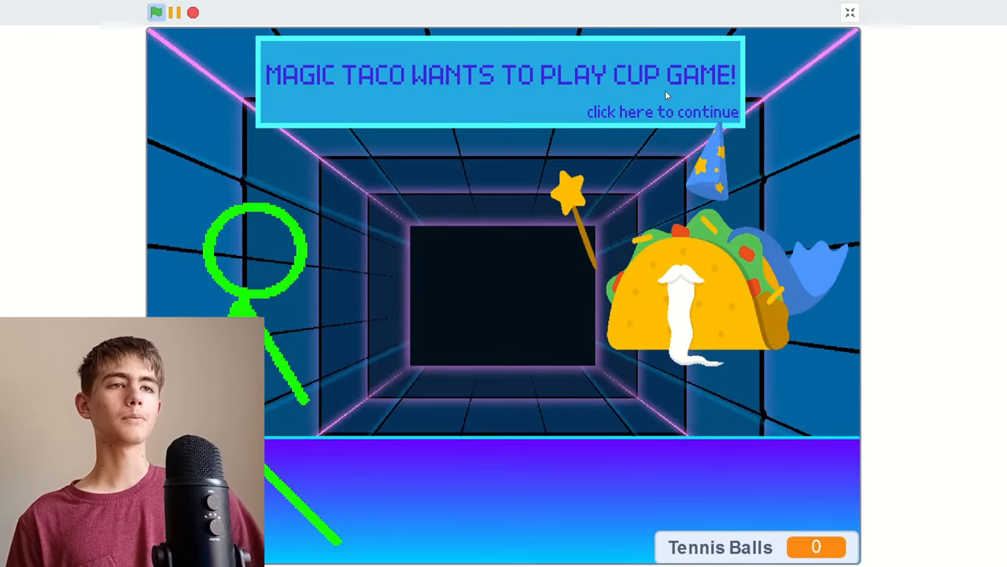
Step: Continue past the Magic Taco announcement and play the cup game to The End
click(663, 112)
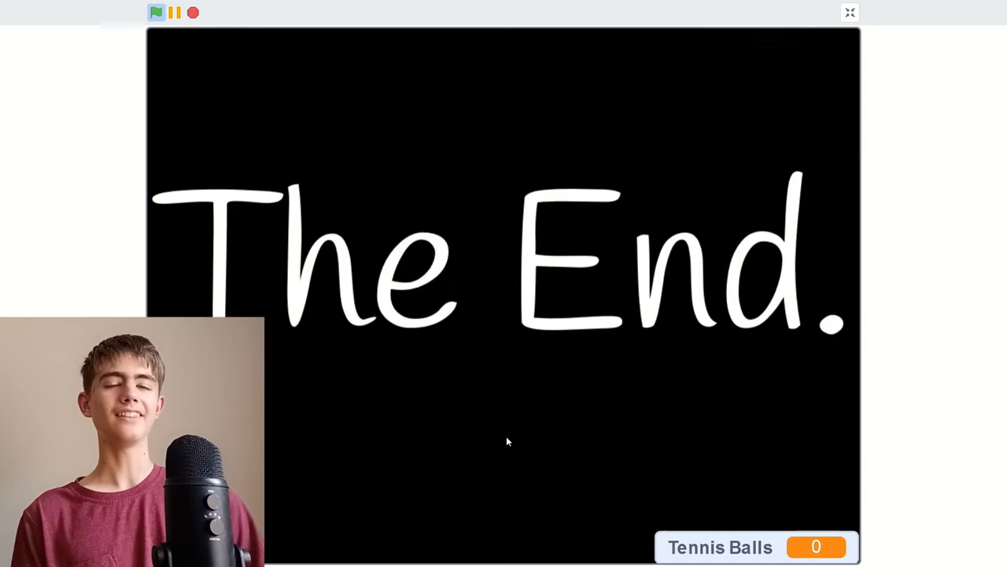
mouse_move(803, 157)
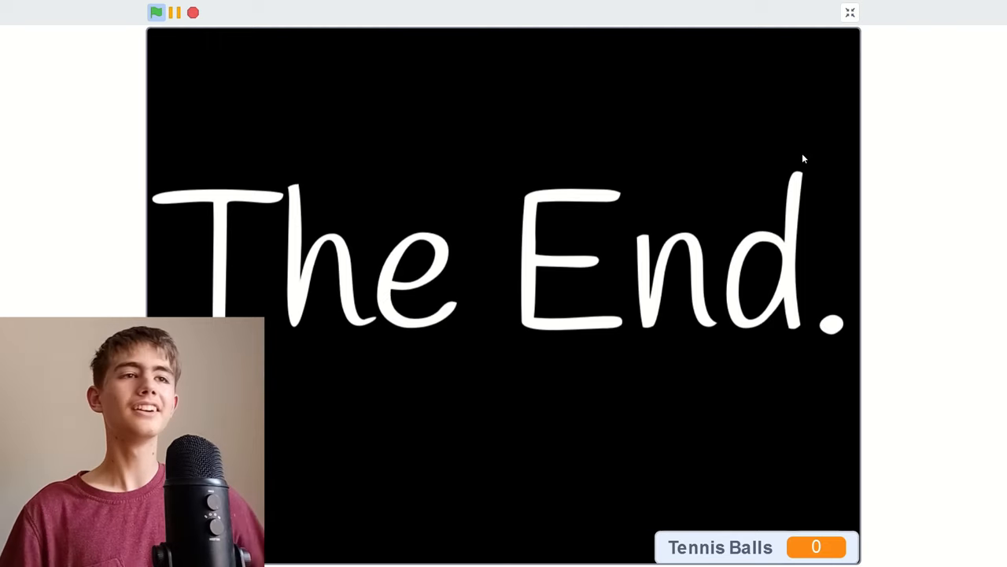
Step: Scroll to the Name Game's comments and start typing 'Coo'
scroll(down, 3)
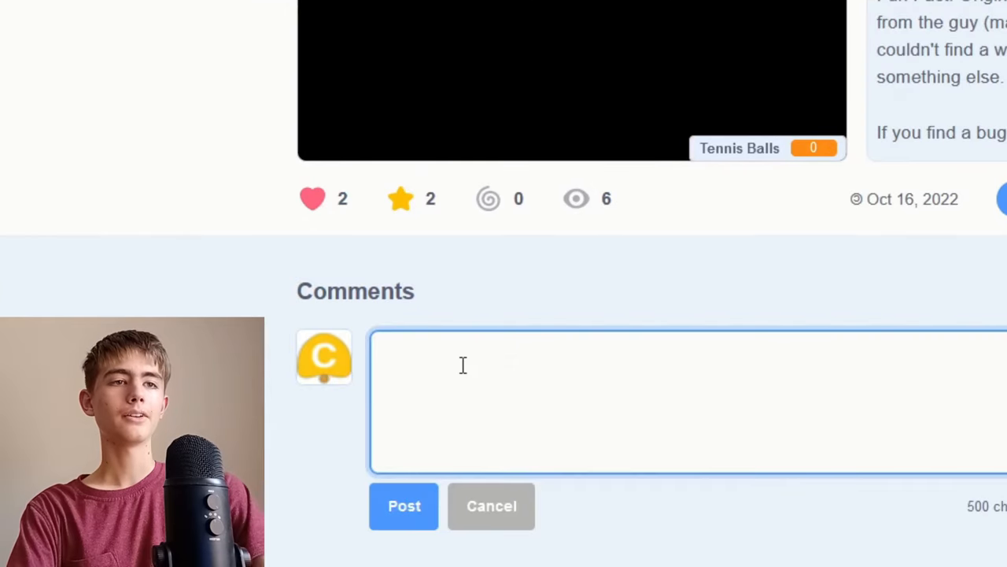
text(Coo)
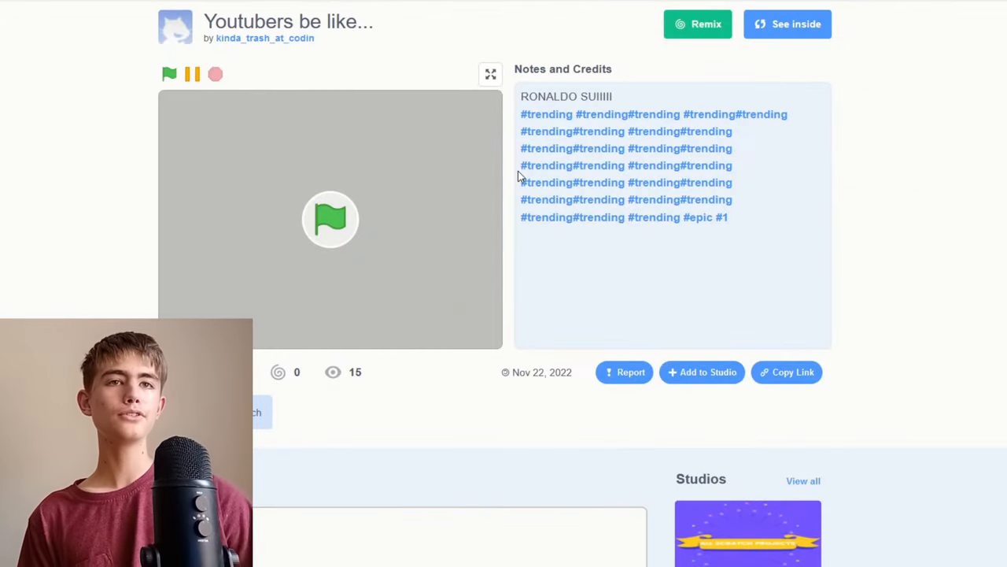
mouse_move(476, 85)
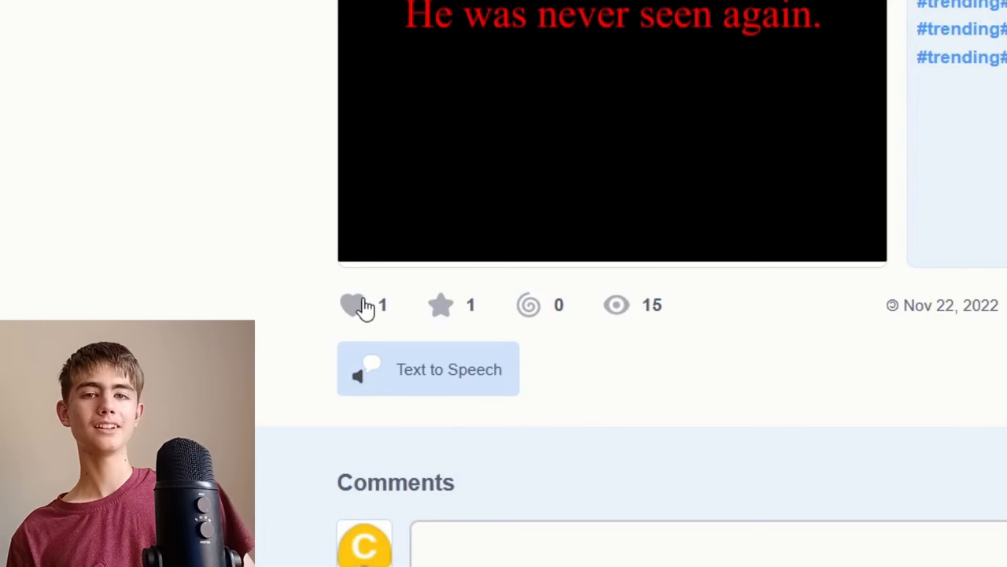
Step: Love the Youtubers be like project with the heart below the player
click(353, 305)
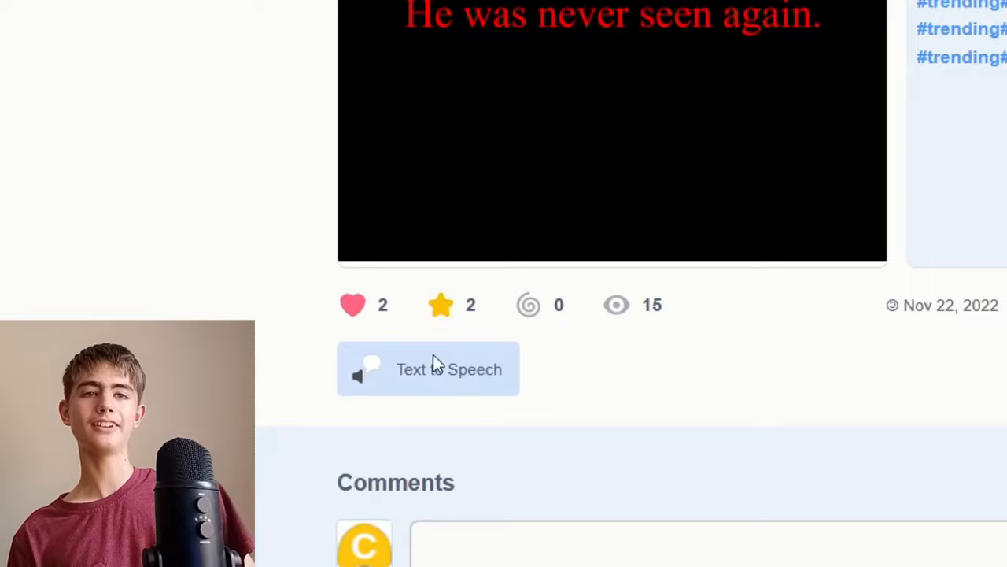
scroll(down, 3)
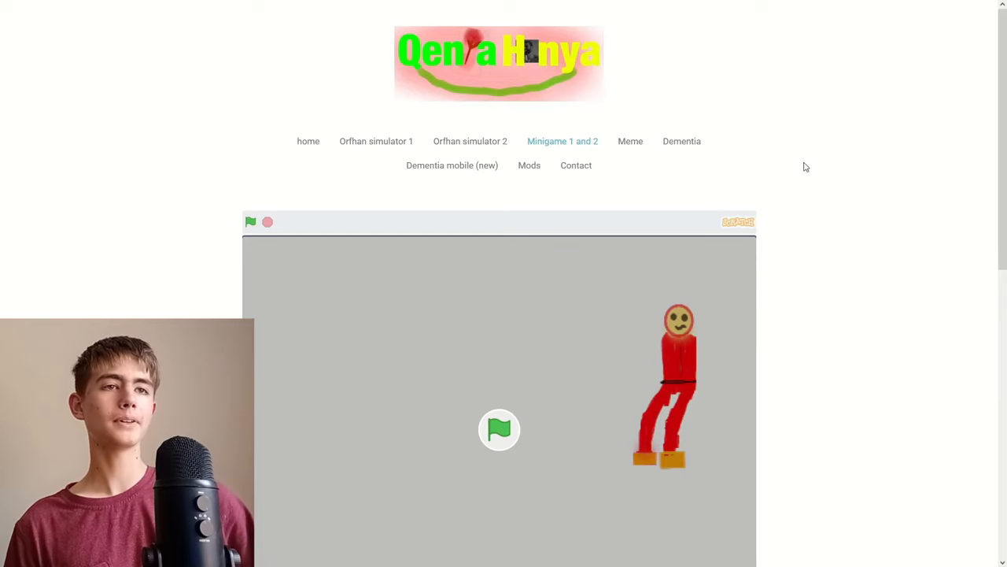
Step: Start the second embedded minigame with its green flag and advance it to Level 500
scroll(down, 3)
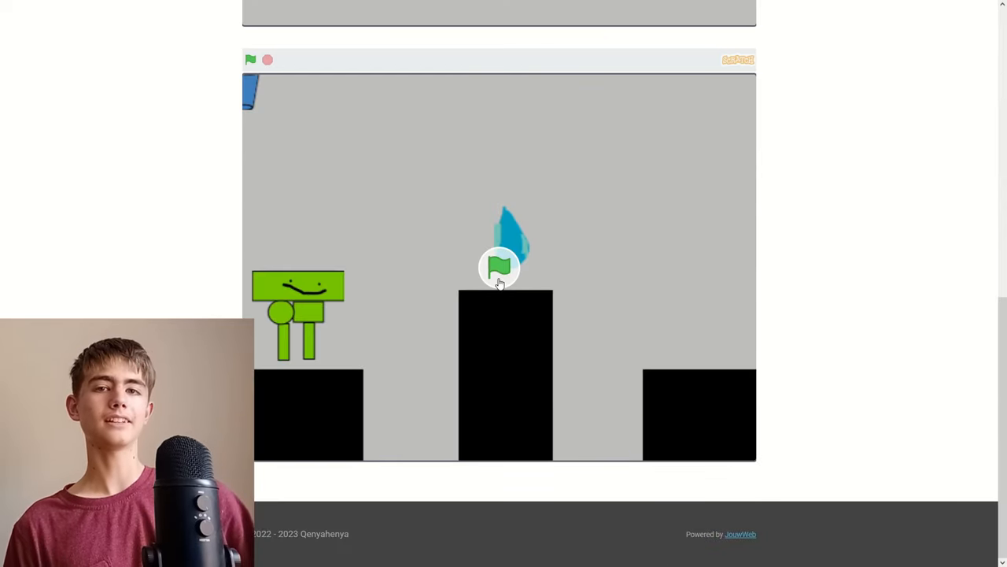
click(251, 60)
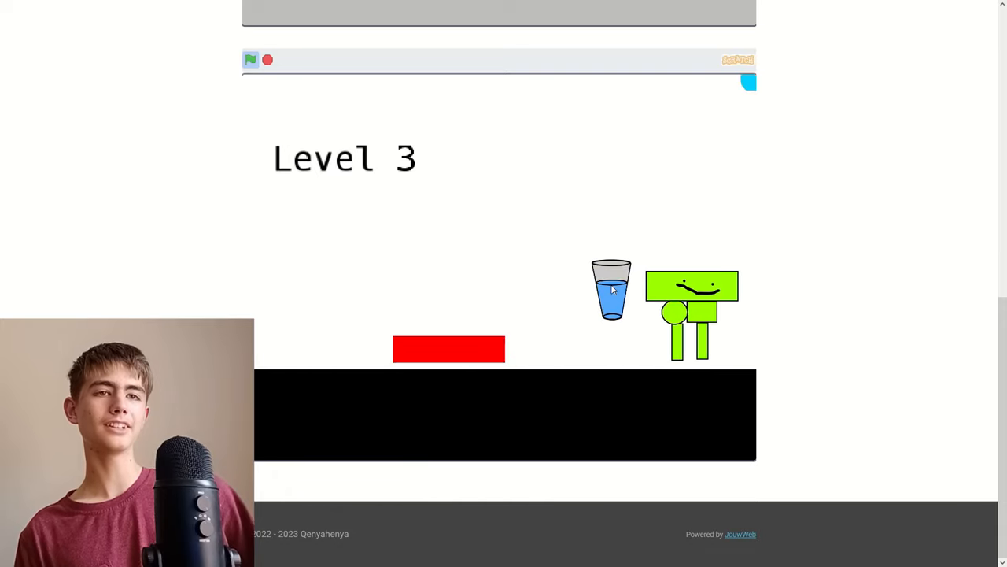
click(250, 60)
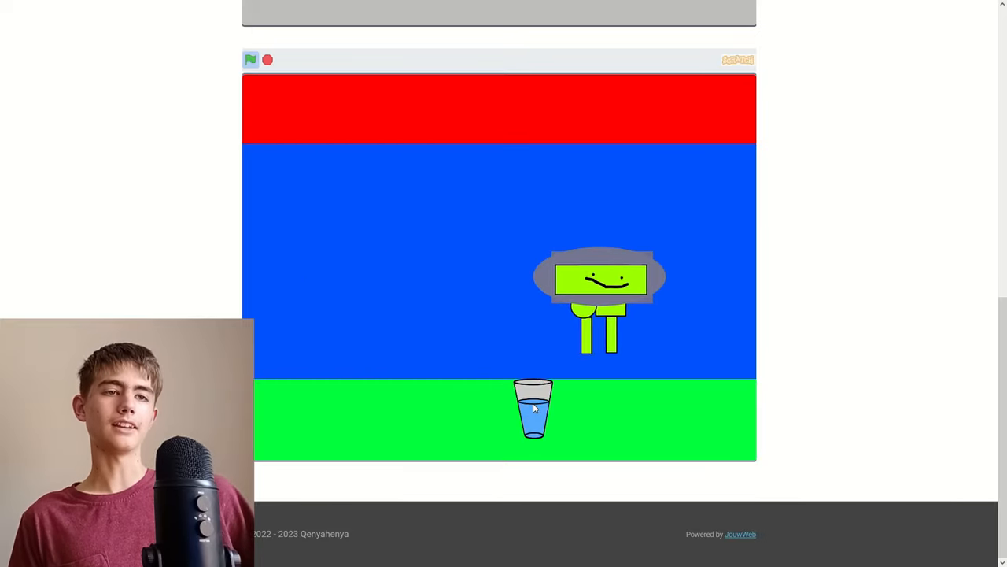
click(250, 60)
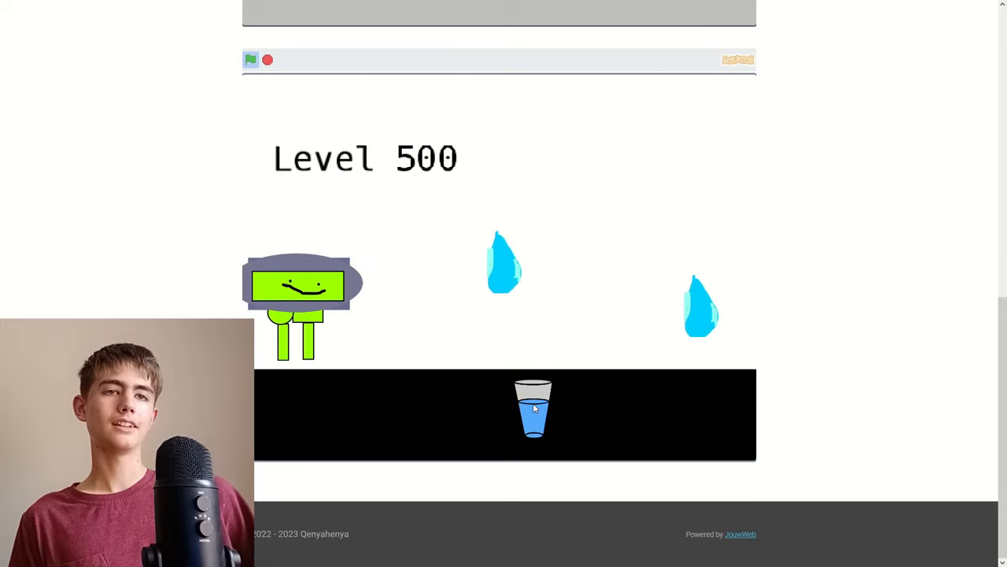